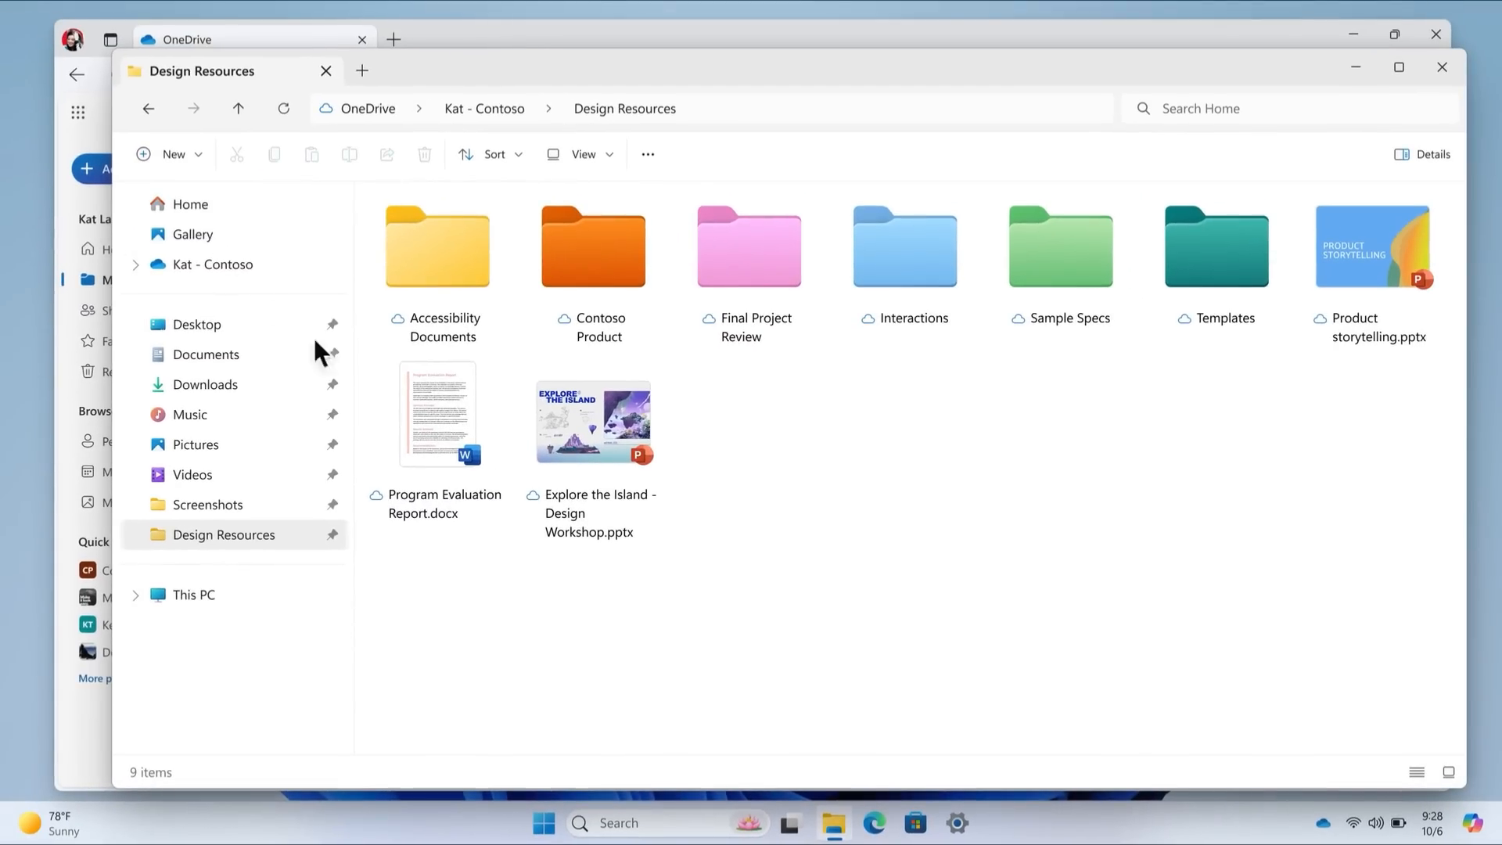
Go to File Explorer Home to view Recommended files and the Recent list
click(191, 204)
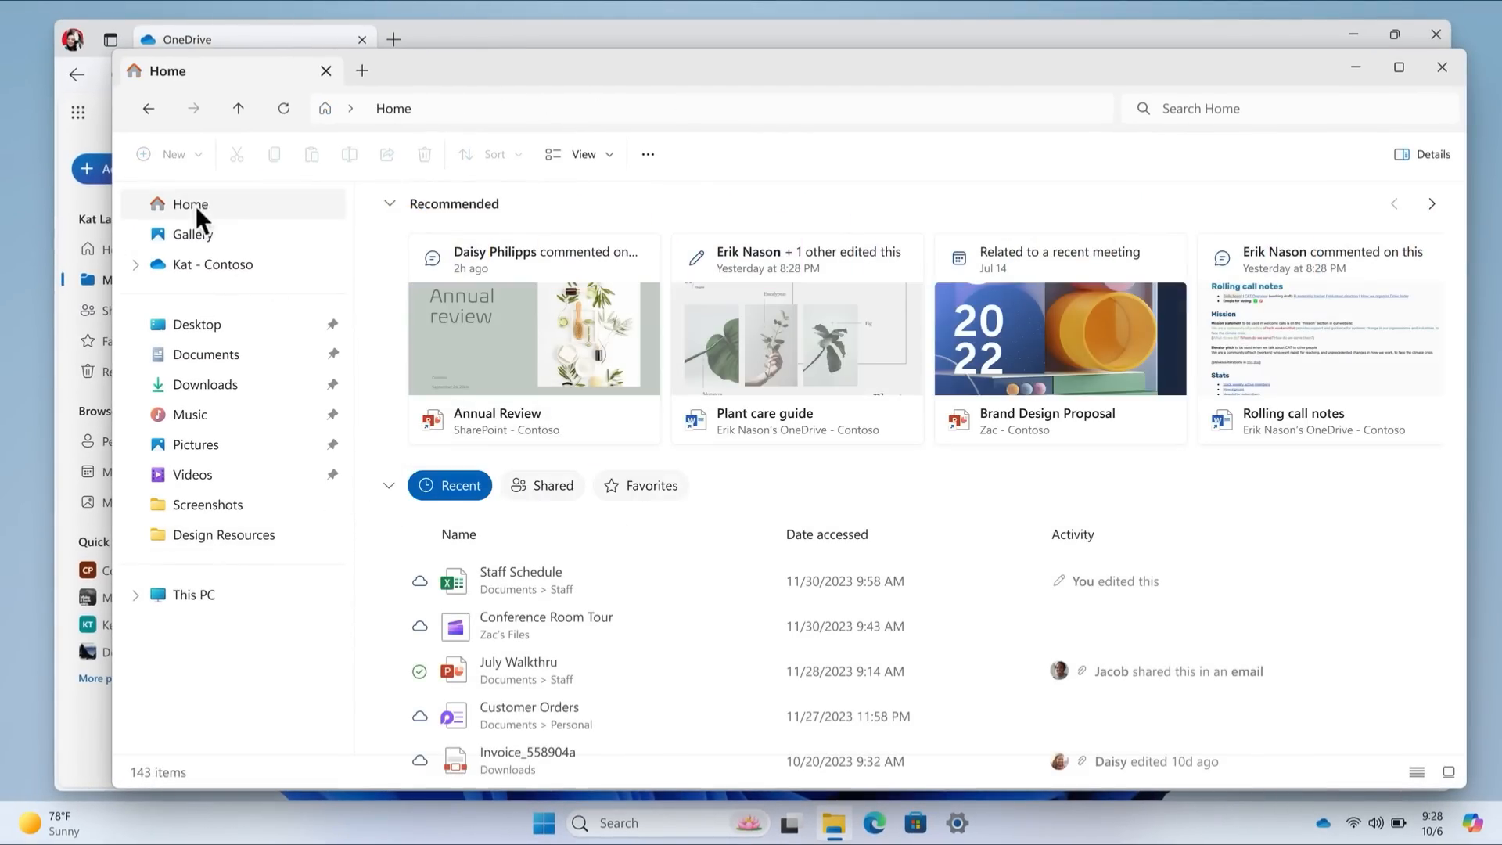
click(542, 486)
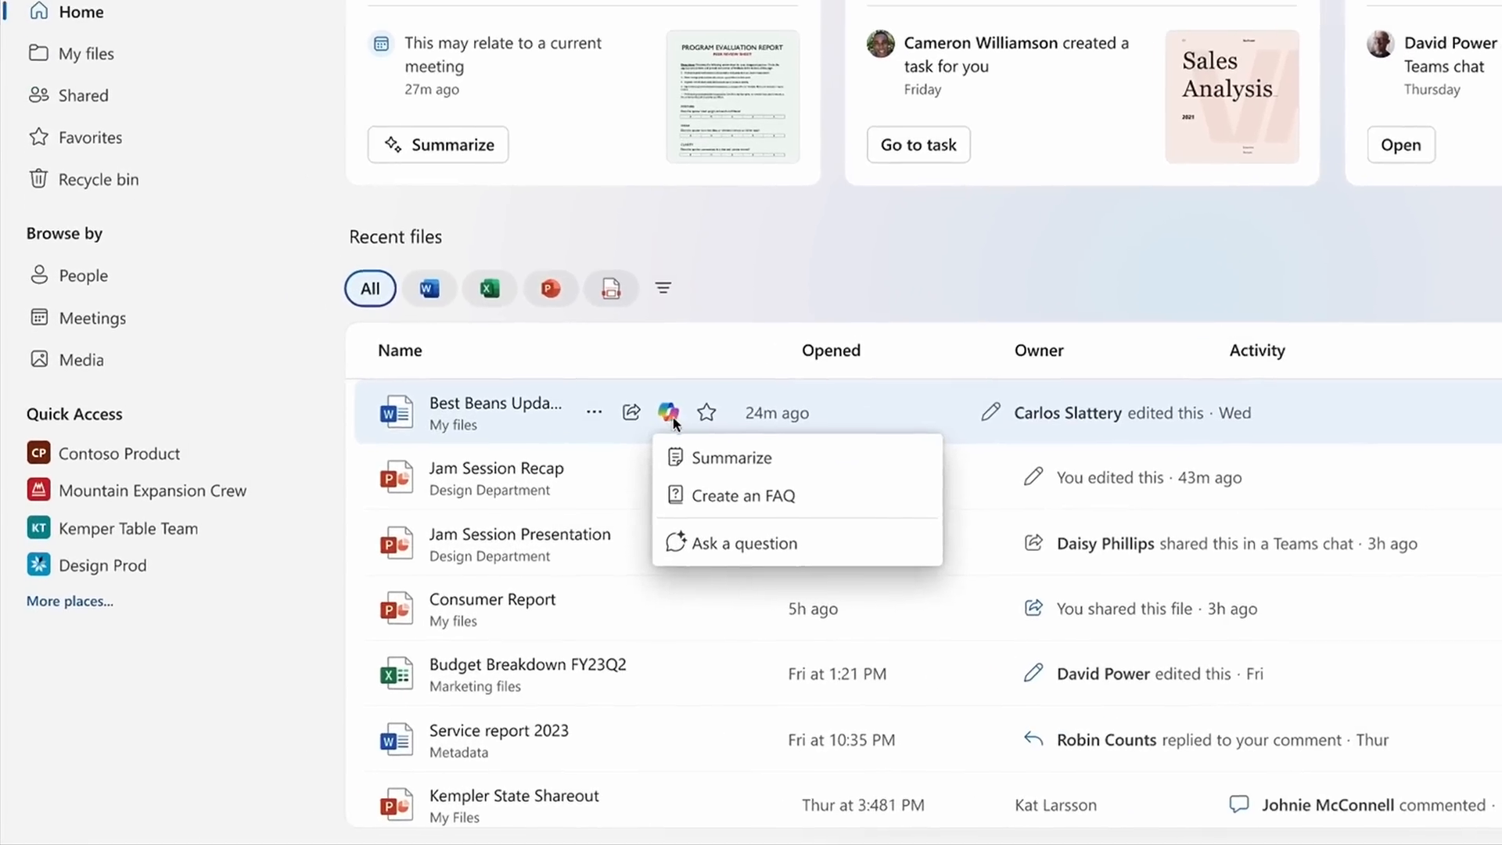
Open Copilot's Summarize, Create an FAQ and Ask a question options for the recent Word file
click(733, 457)
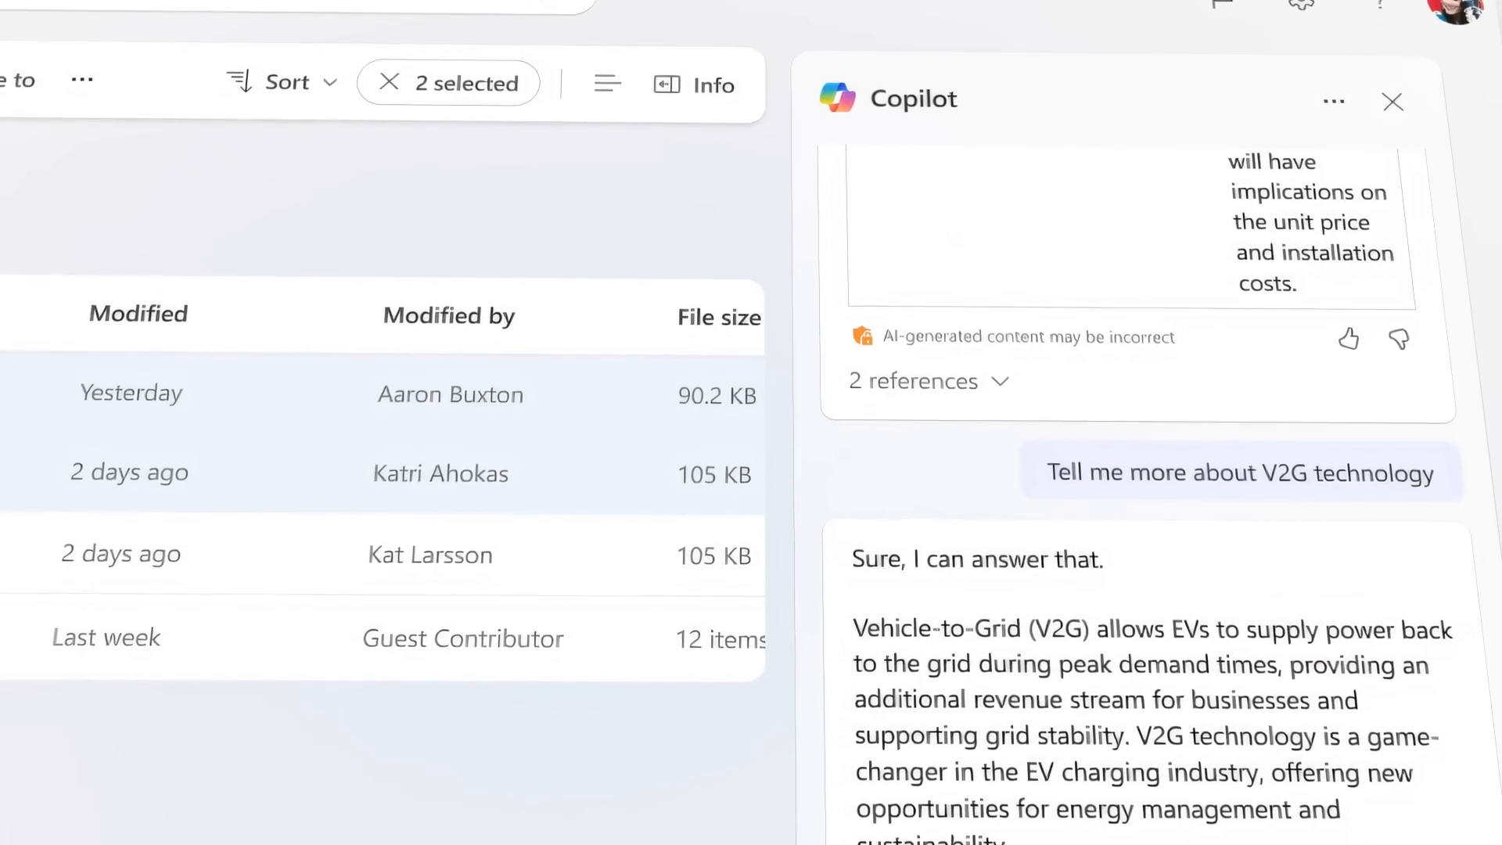
Compare the approved charger spec and the updated August spec PDF with Copilot's Compare files
scroll(down, 3)
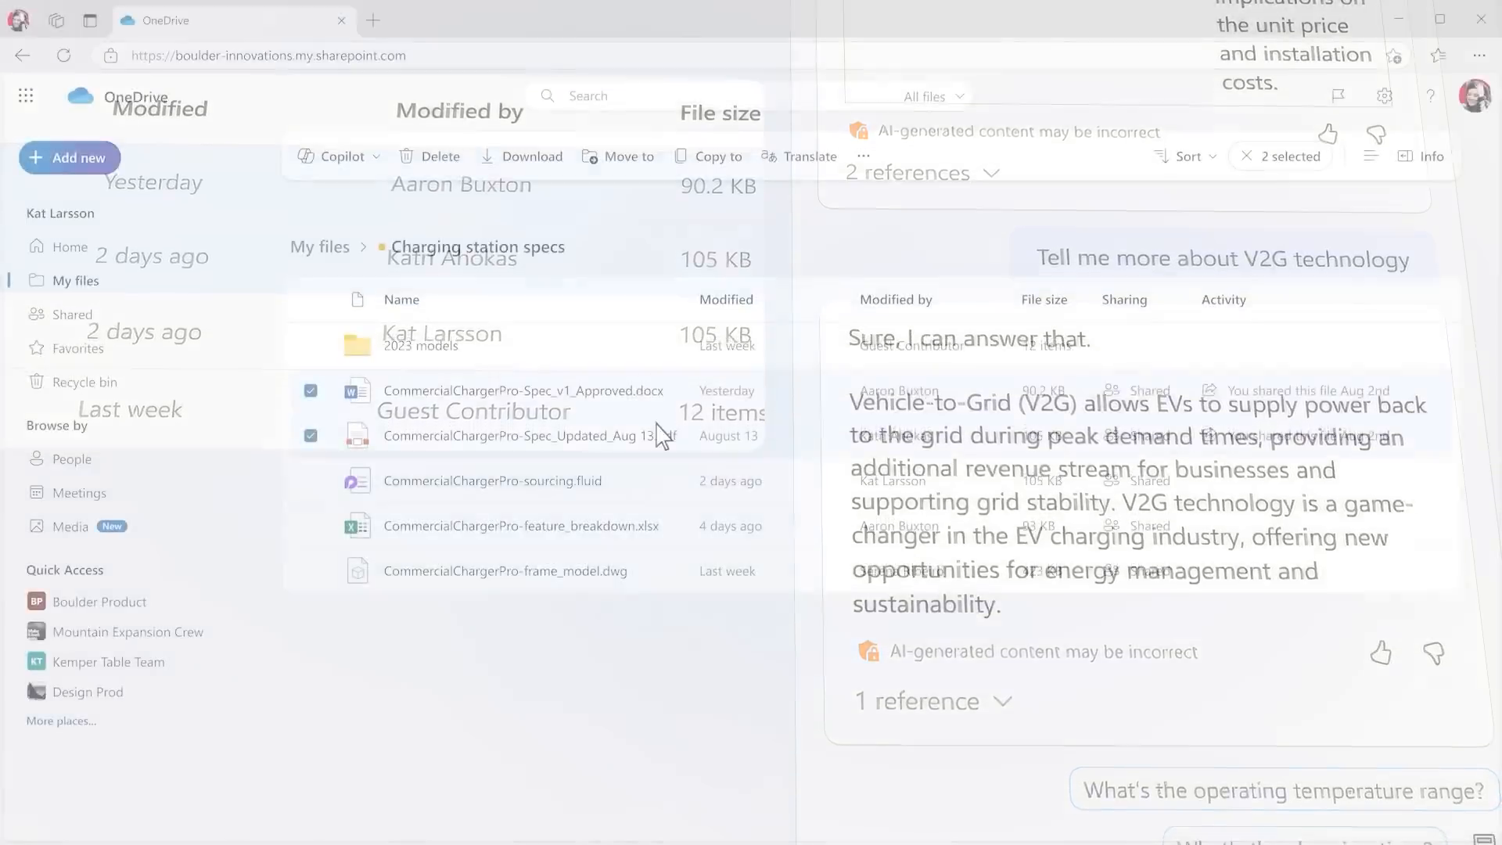
click(339, 157)
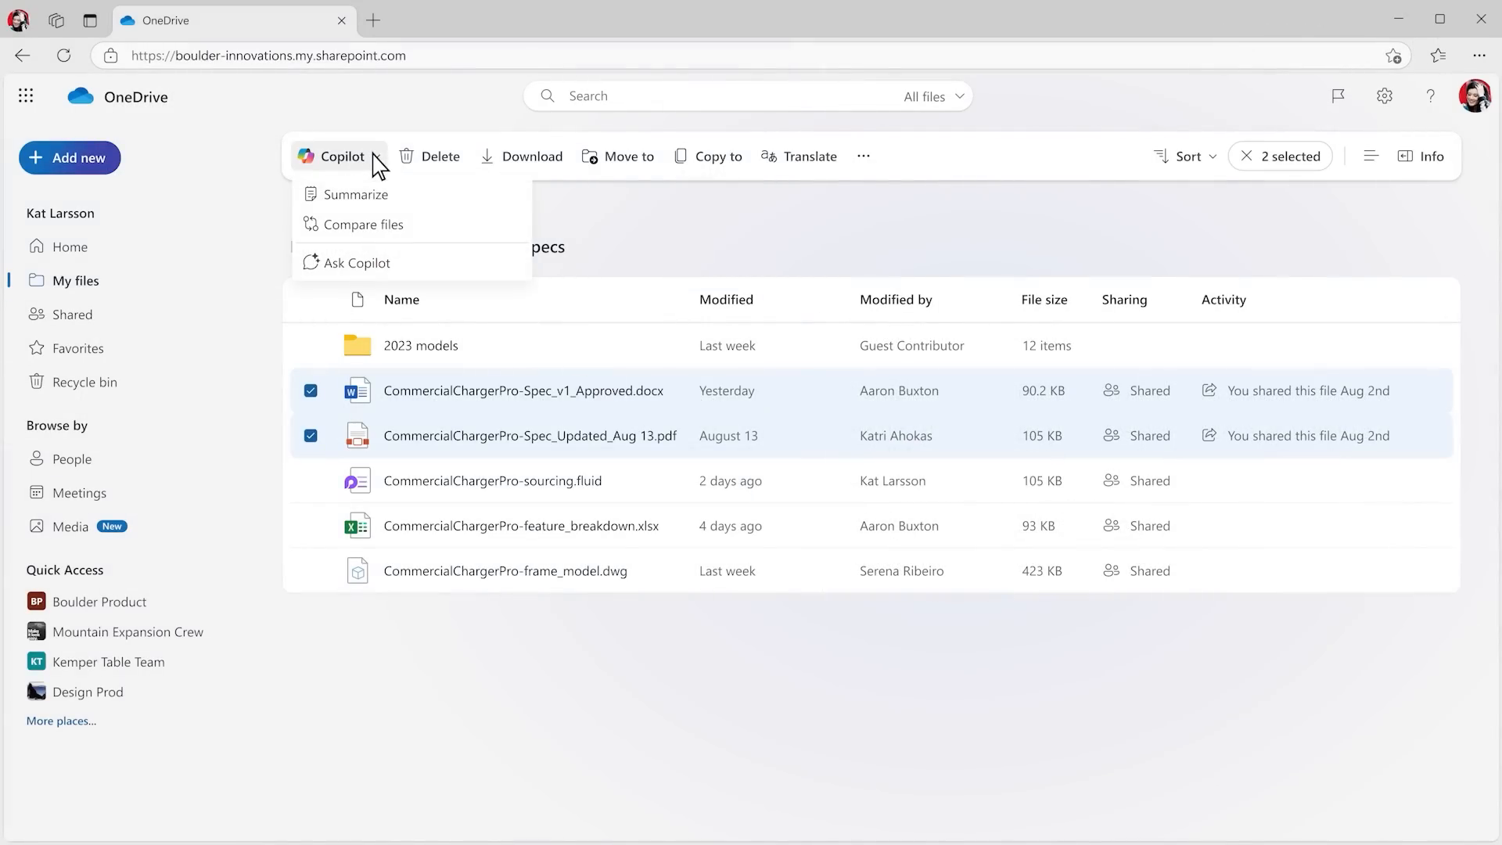
click(362, 223)
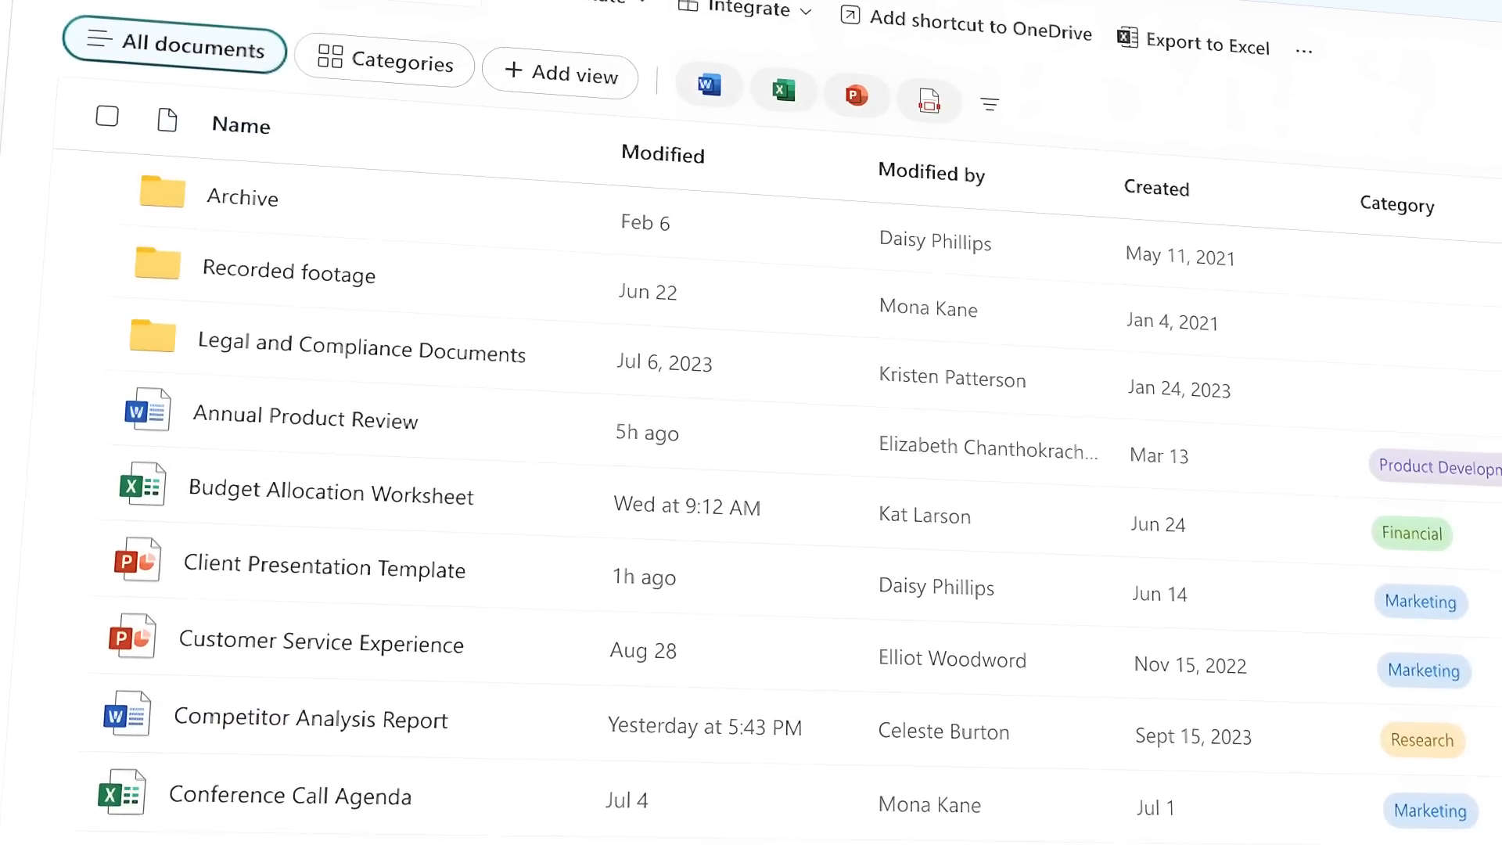
Scroll the All documents view to reveal more files and their Category tags
scroll(down, 3)
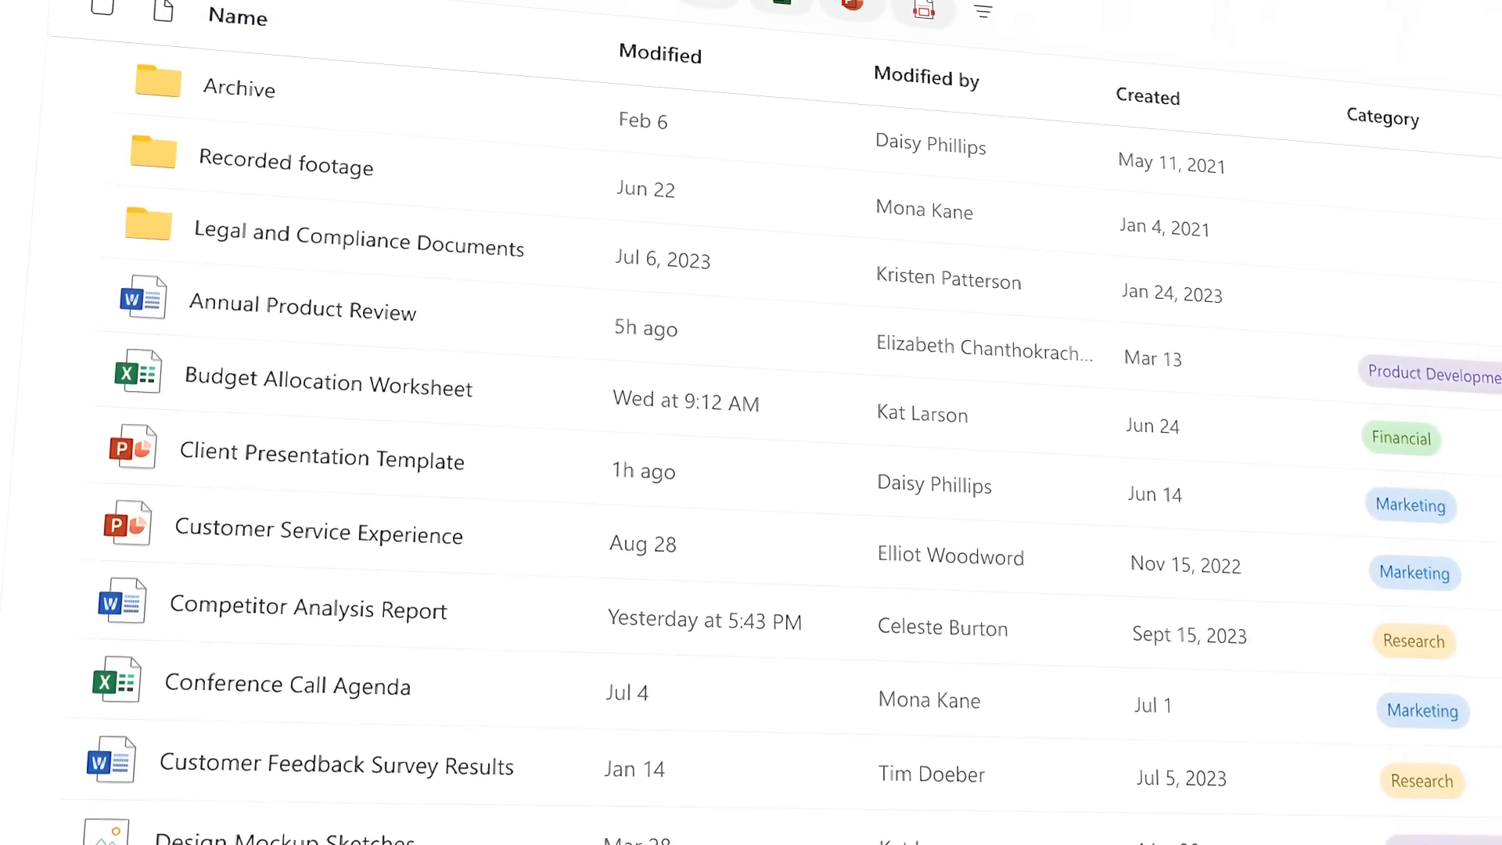